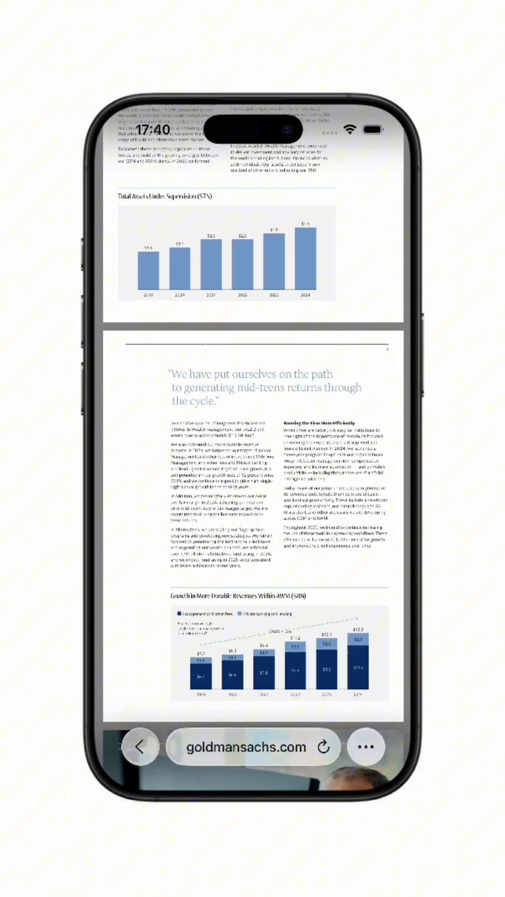
Run the summary shortcut from the annual report PDF's share sheet and dismiss the summary
{"action": "left_click", "coordinate": [365, 746]}
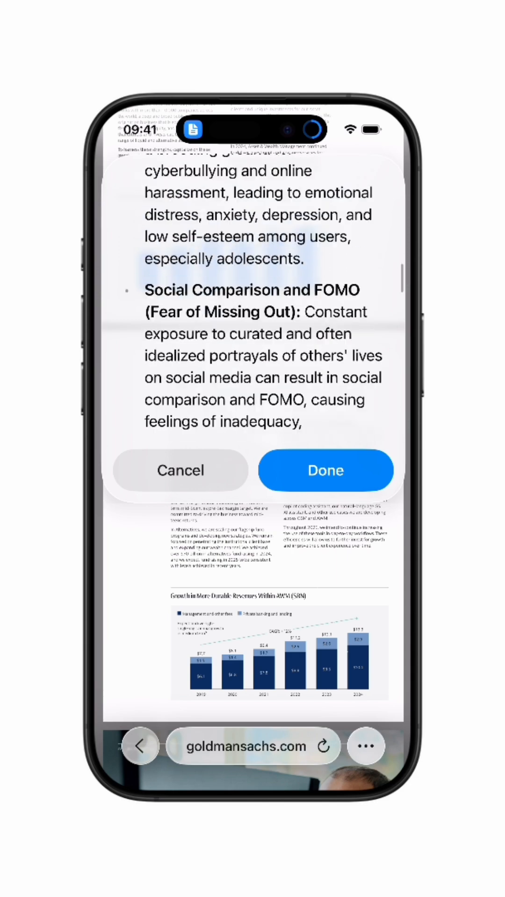
{"action": "left_click", "coordinate": [325, 470]}
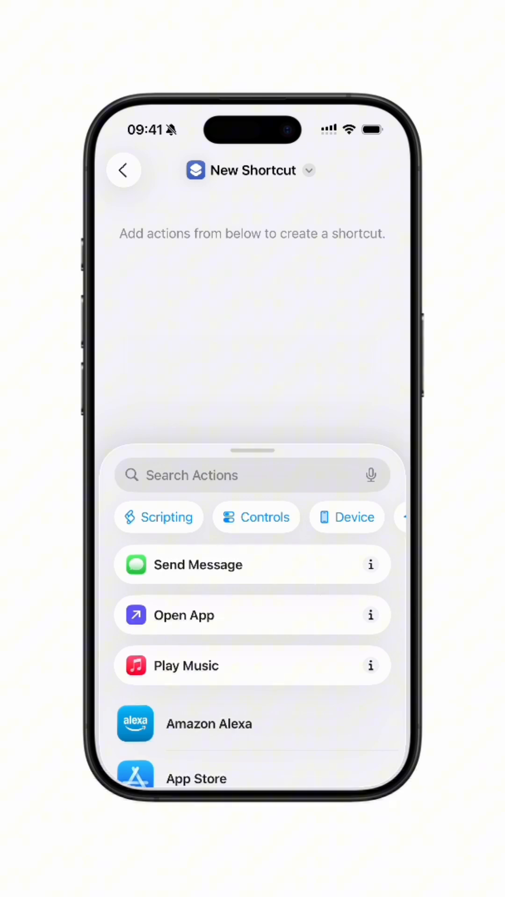
Add a Cloud 'Use model' action requesting 'Summarise this PDF:' with Shortcut Input
{"action": "type", "text": "Use model"}
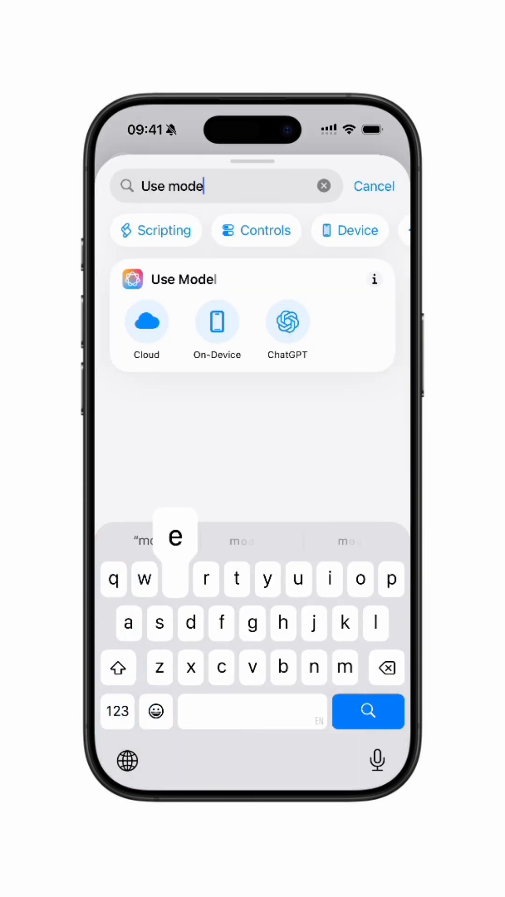
{"action": "left_click", "coordinate": [184, 279]}
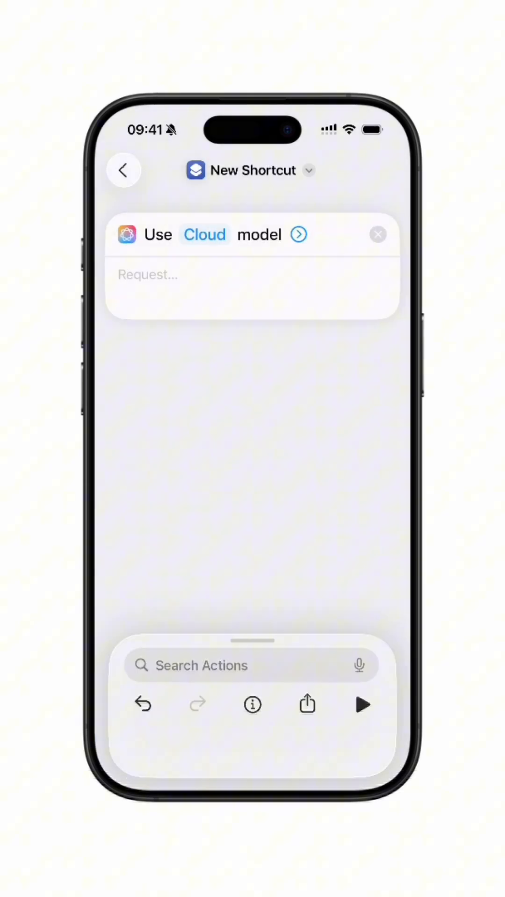
{"action": "left_click", "coordinate": [252, 280]}
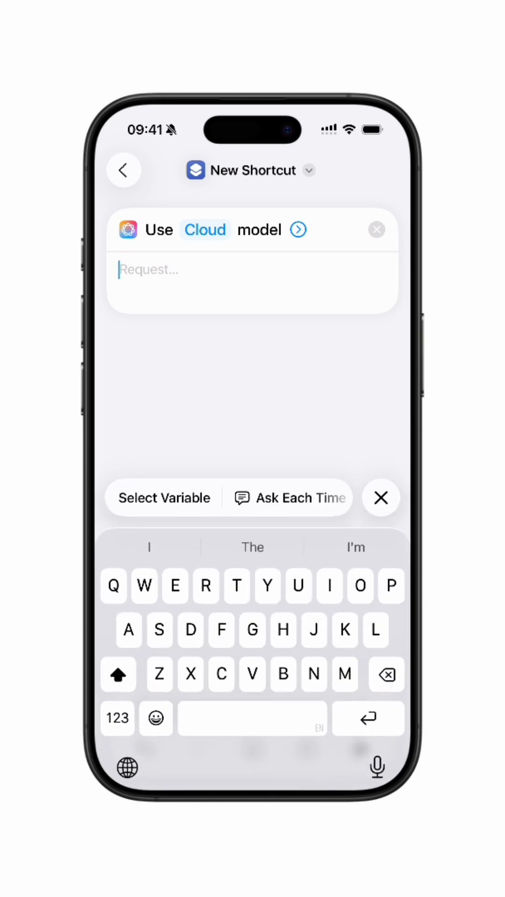
{"action": "type", "text": "Summarise this PDF:"}
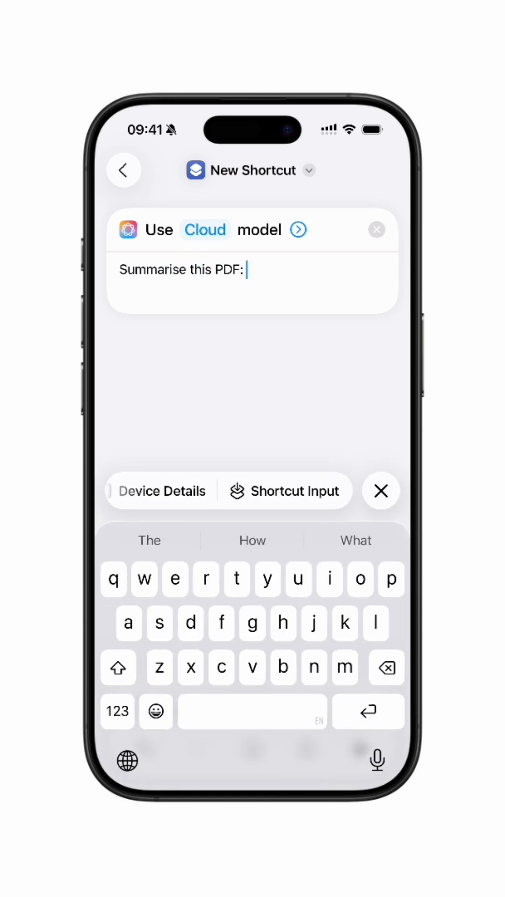
{"action": "left_click", "coordinate": [286, 491]}
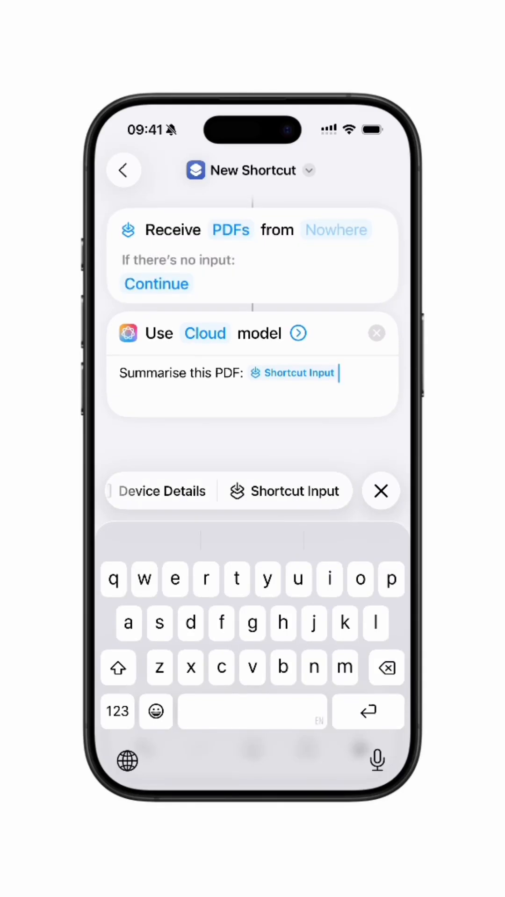
{"action": "left_click", "coordinate": [335, 229]}
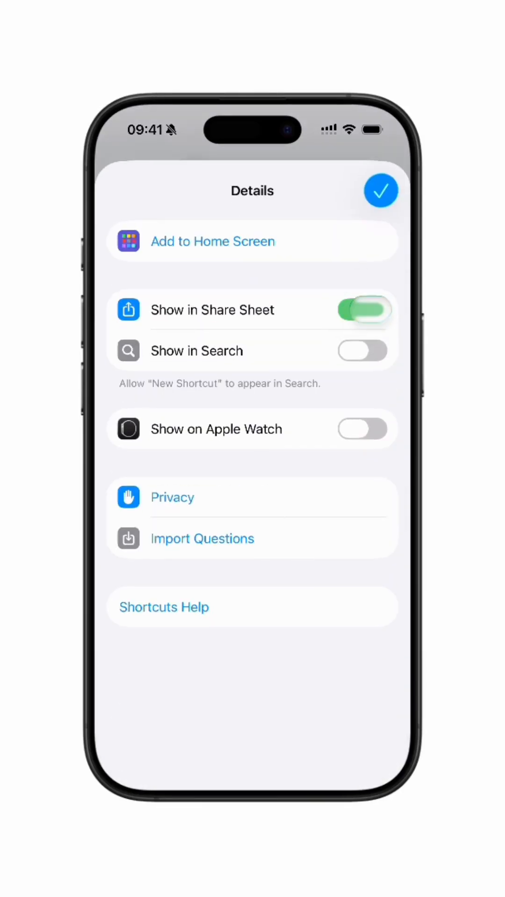
Enable Show in Share Sheet and set the shortcut's icon to the document glyph
{"action": "left_click", "coordinate": [381, 190]}
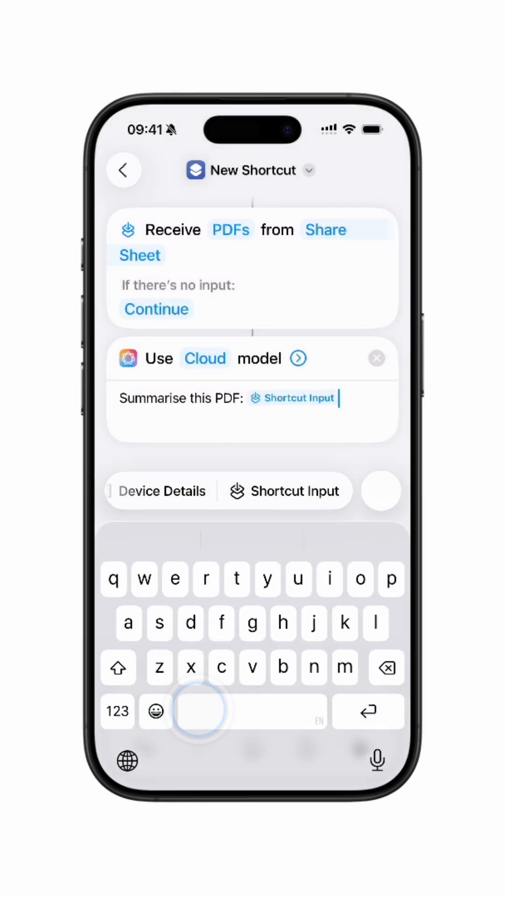
{"action": "type", "text": "Show"}
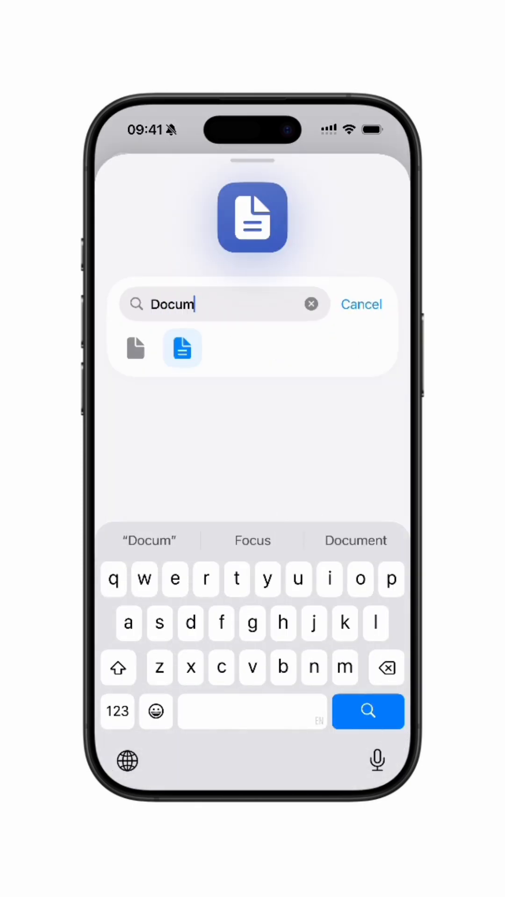
{"action": "left_click", "coordinate": [182, 349]}
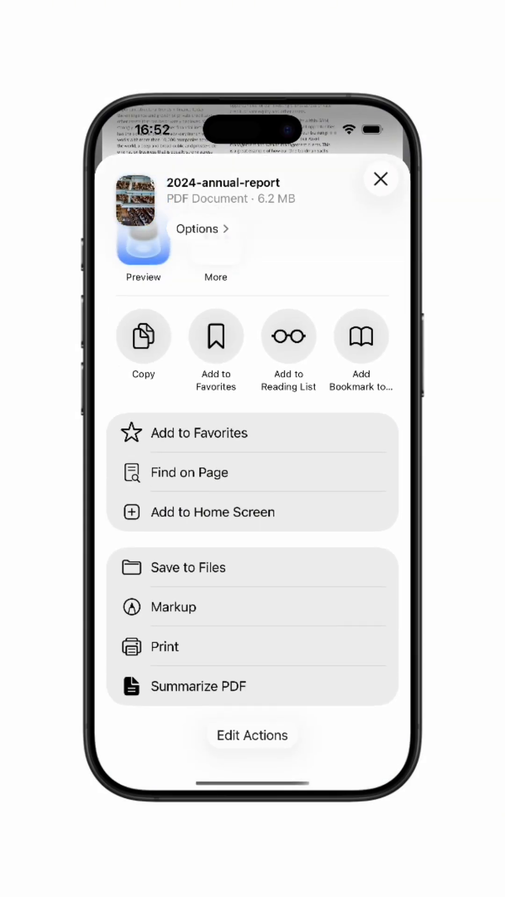
Add Summarize PDF to the share sheet Favorites via Edit Actions and save
{"action": "left_click", "coordinate": [251, 735]}
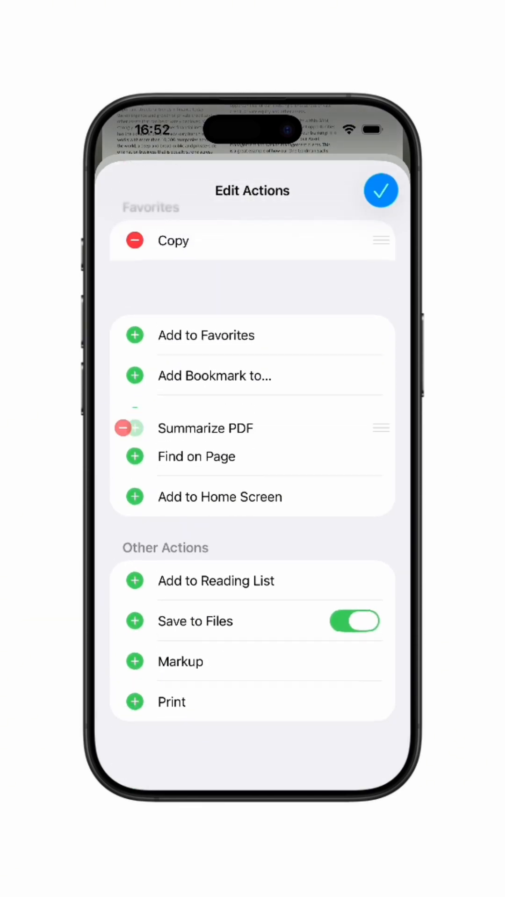
{"action": "left_click", "coordinate": [381, 190]}
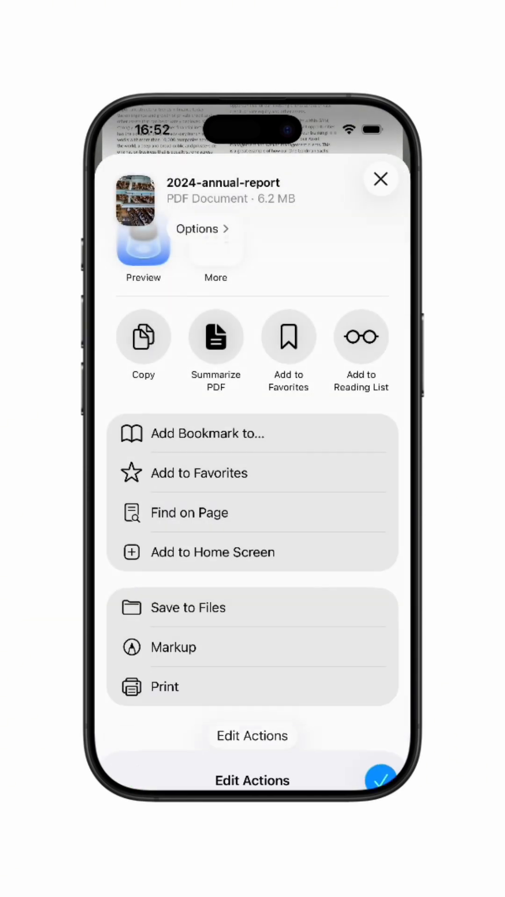